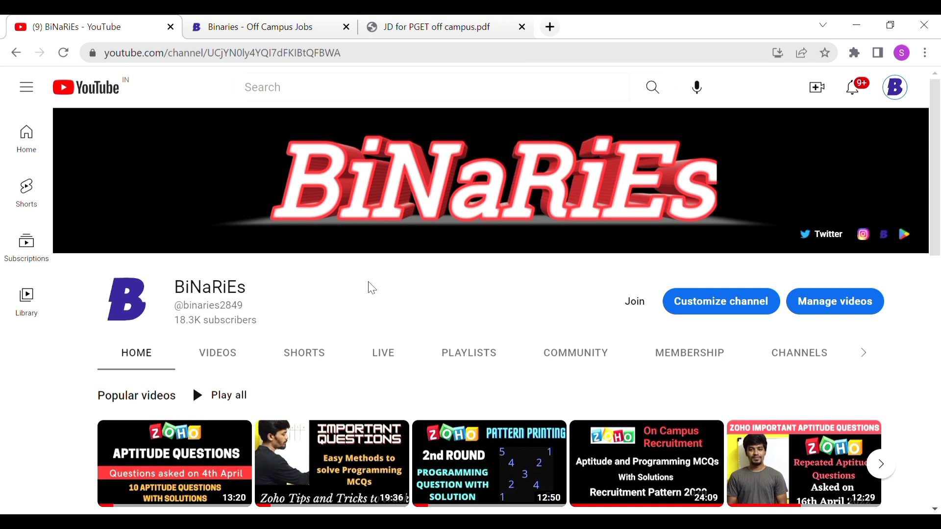
{"action": "mouse_move", "coordinate": [357, 294]}
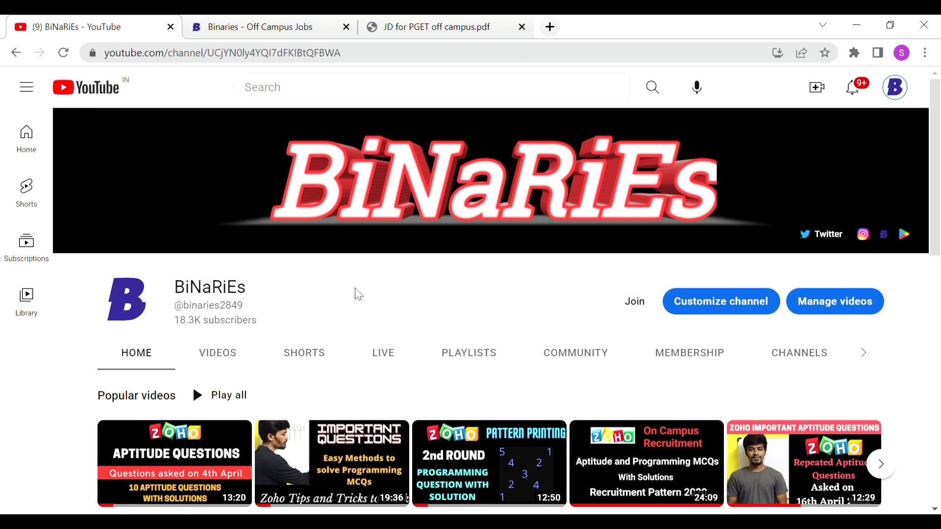
{"action": "mouse_move", "coordinate": [324, 316]}
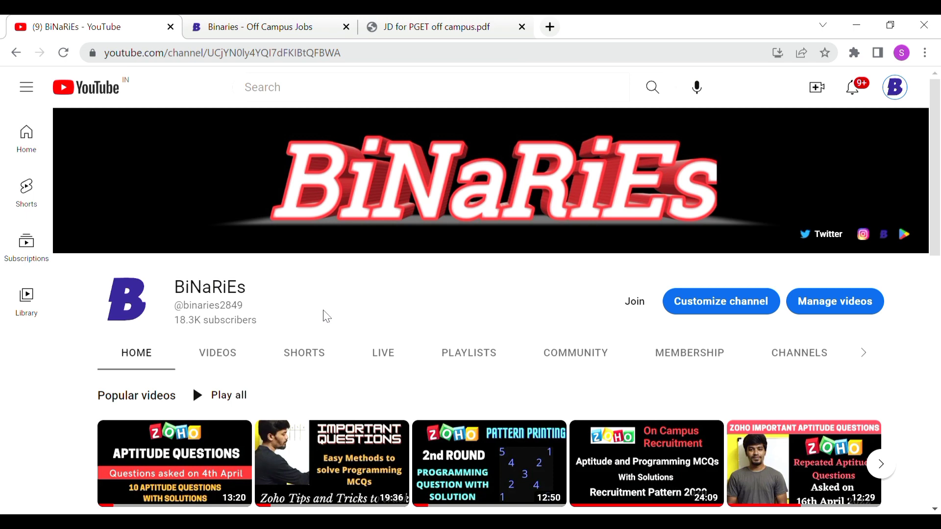
Step: Show the BiNaRiEs channel's Videos list and look through the recent off-campus and internship uploads
{"action": "left_click", "coordinate": [217, 352]}
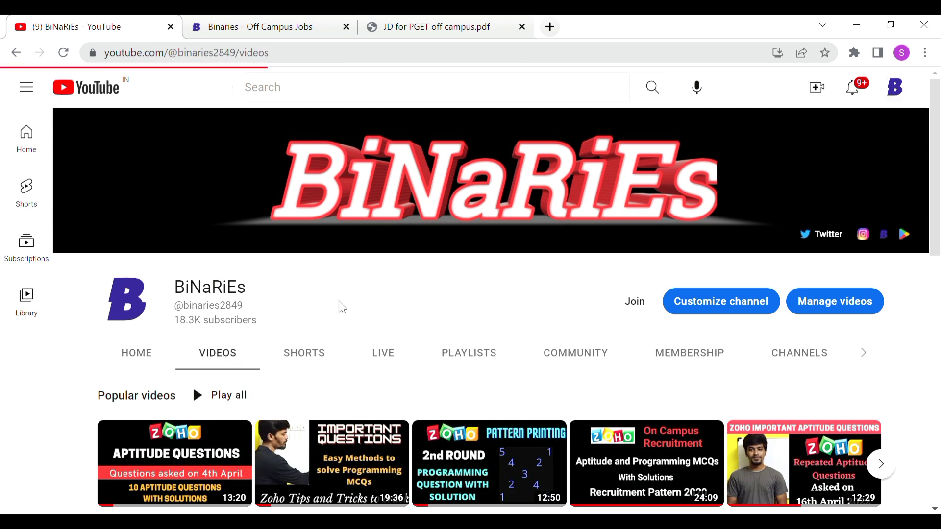
{"action": "scroll", "scroll_direction": "down", "scroll_amount": 3}
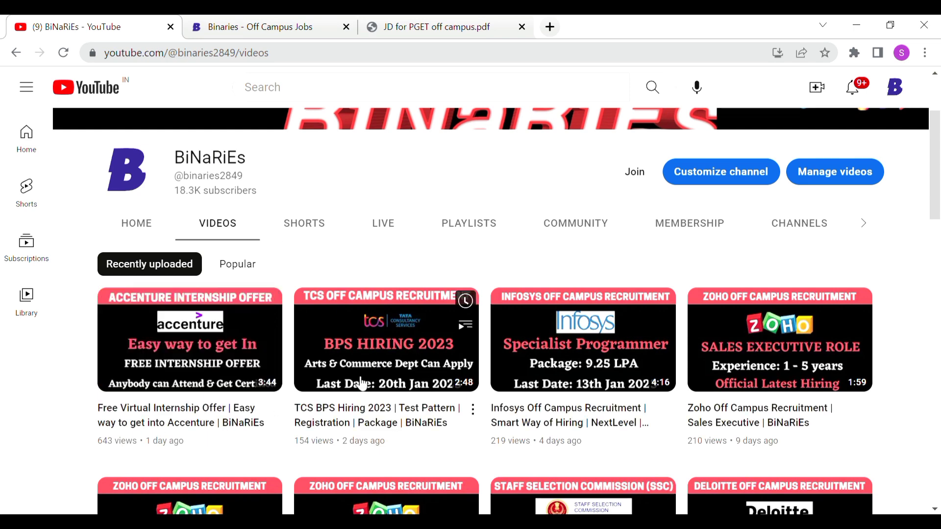
{"action": "mouse_move", "coordinate": [724, 374]}
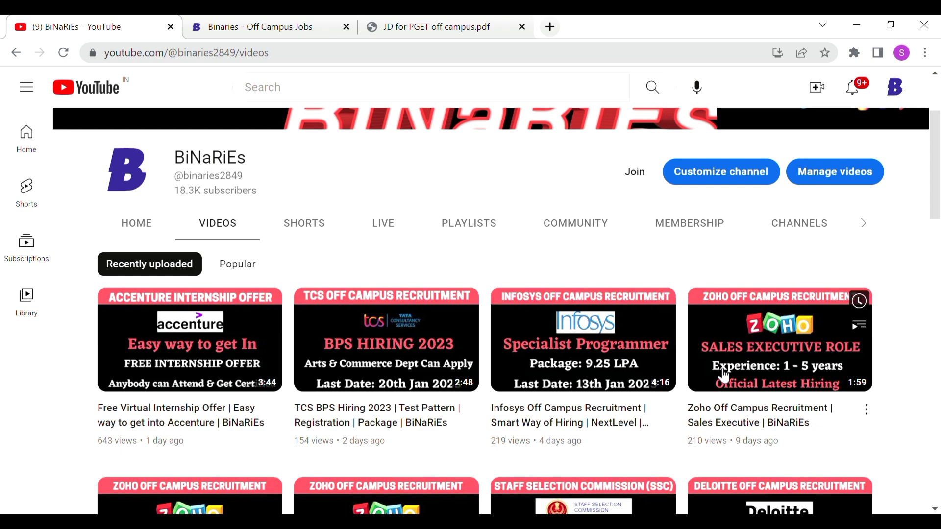
{"action": "scroll", "scroll_direction": "down", "scroll_amount": 3}
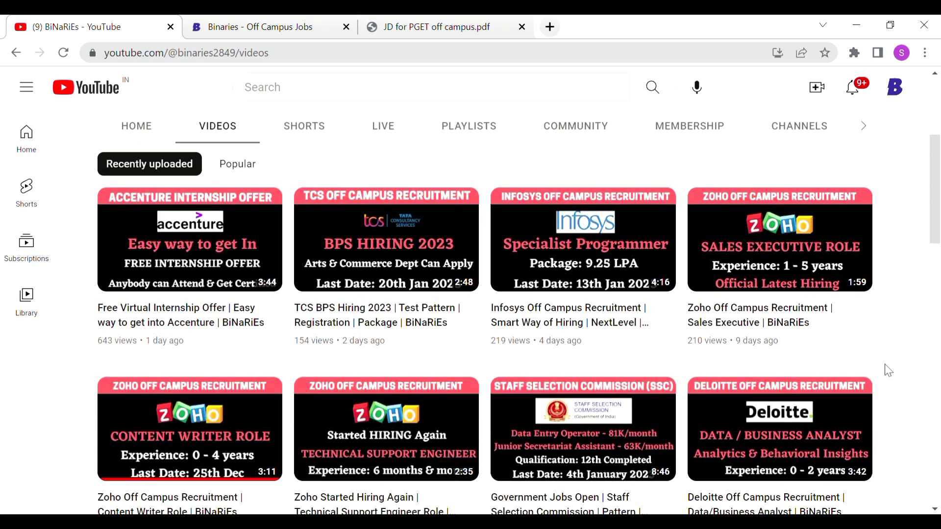
{"action": "scroll", "scroll_direction": "up", "scroll_amount": 3}
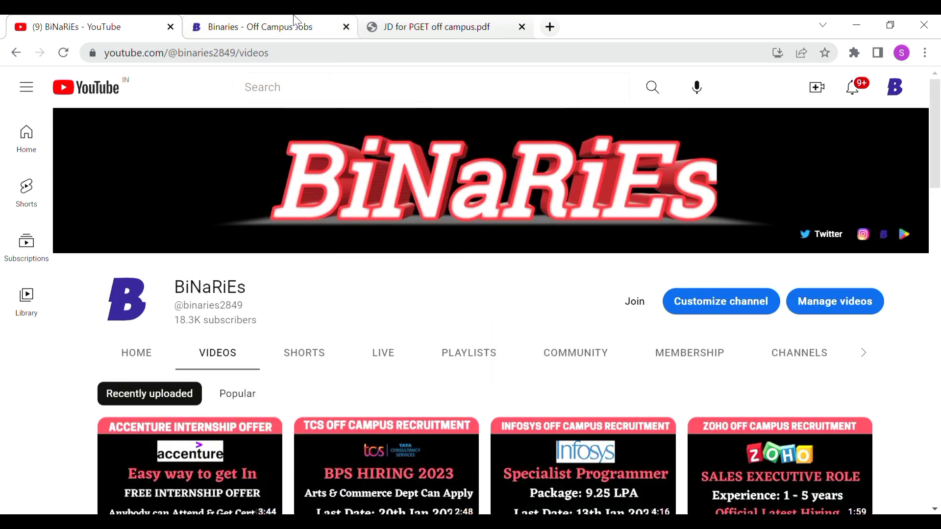
Step: Switch to the Binaries off-campus jobs site and reach the Live Jobs list with ZOHO, Hexaware and Infosys openings
{"action": "left_click", "coordinate": [261, 27]}
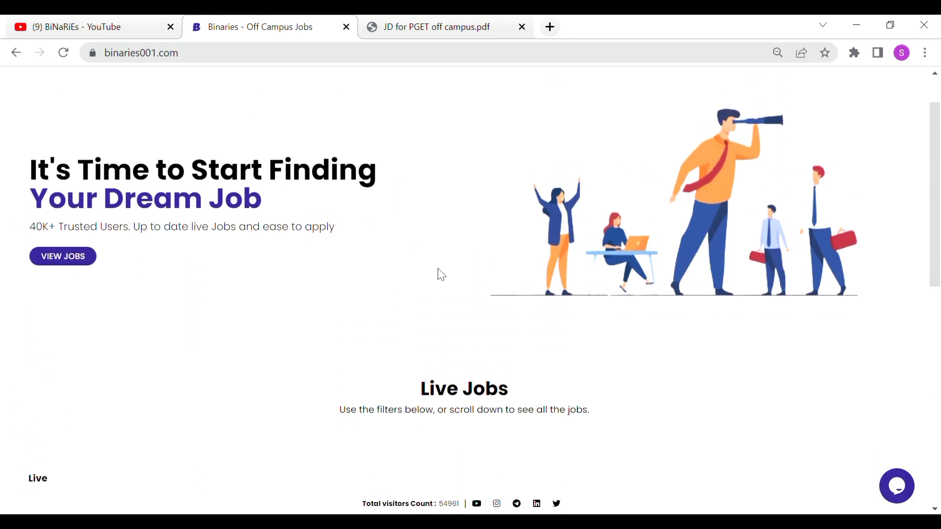
{"action": "scroll", "scroll_direction": "down", "scroll_amount": 3}
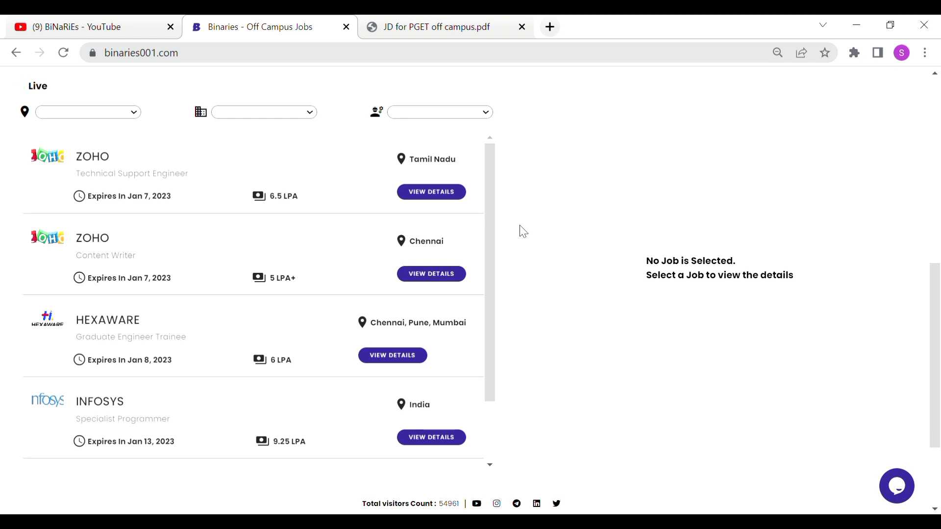
{"action": "mouse_move", "coordinate": [484, 330]}
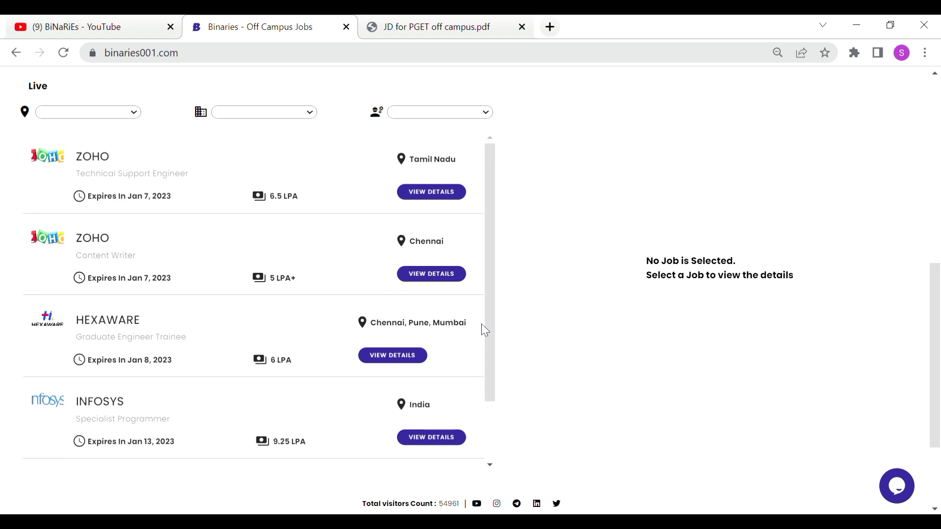
{"action": "mouse_move", "coordinate": [351, 365]}
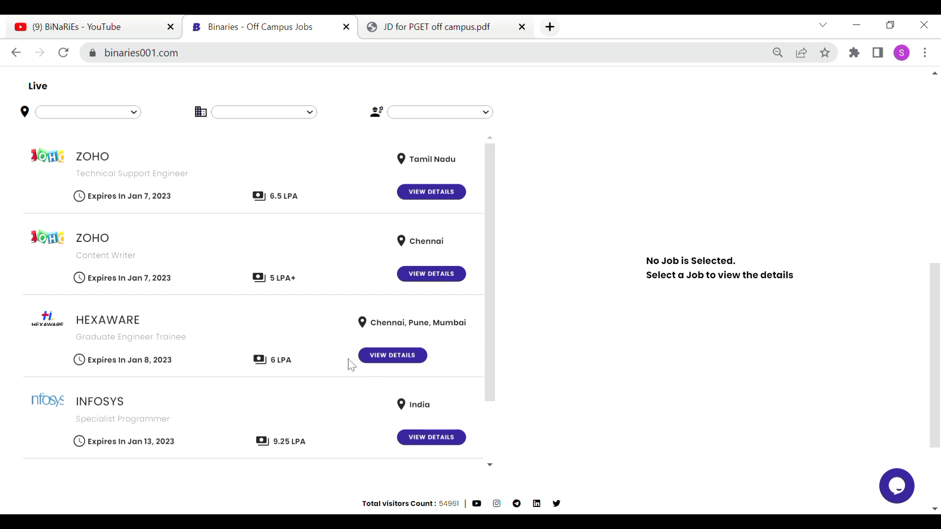
{"action": "mouse_move", "coordinate": [124, 350]}
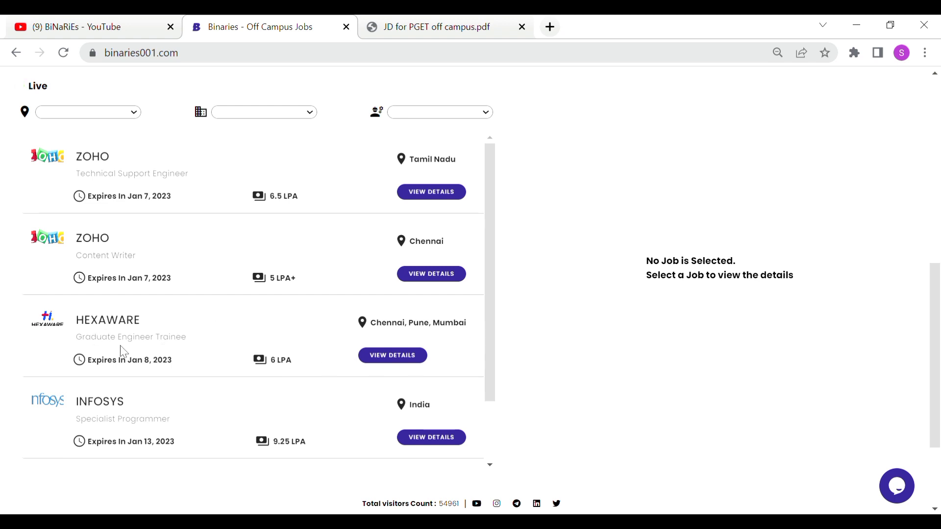
{"action": "mouse_move", "coordinate": [194, 351]}
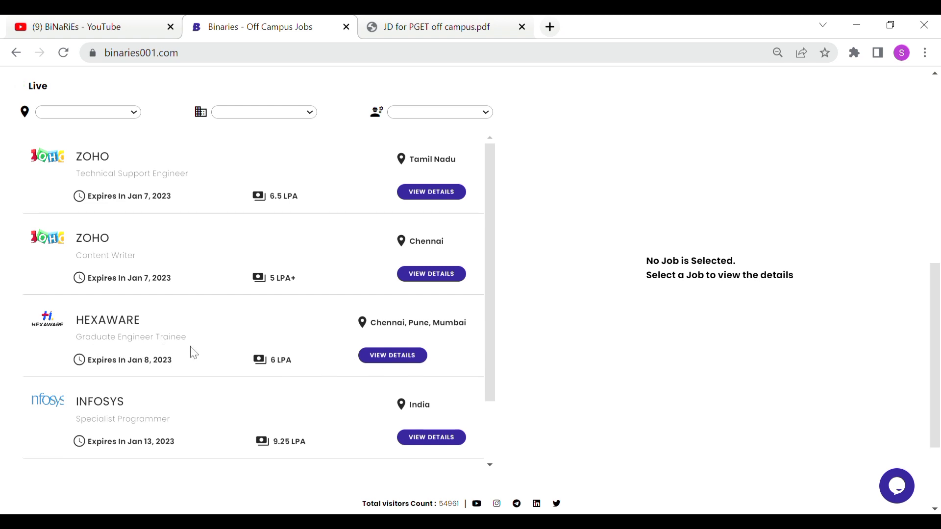
{"action": "mouse_move", "coordinate": [175, 372]}
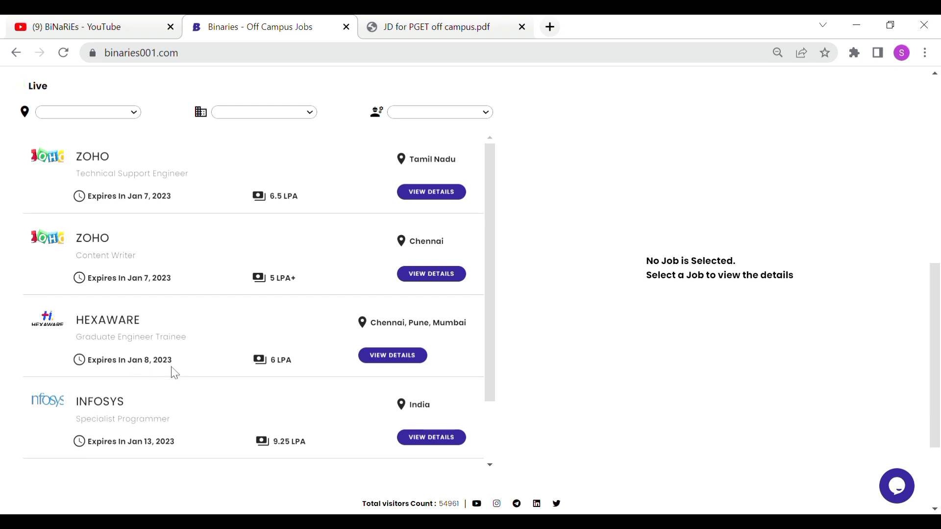
{"action": "mouse_move", "coordinate": [296, 374]}
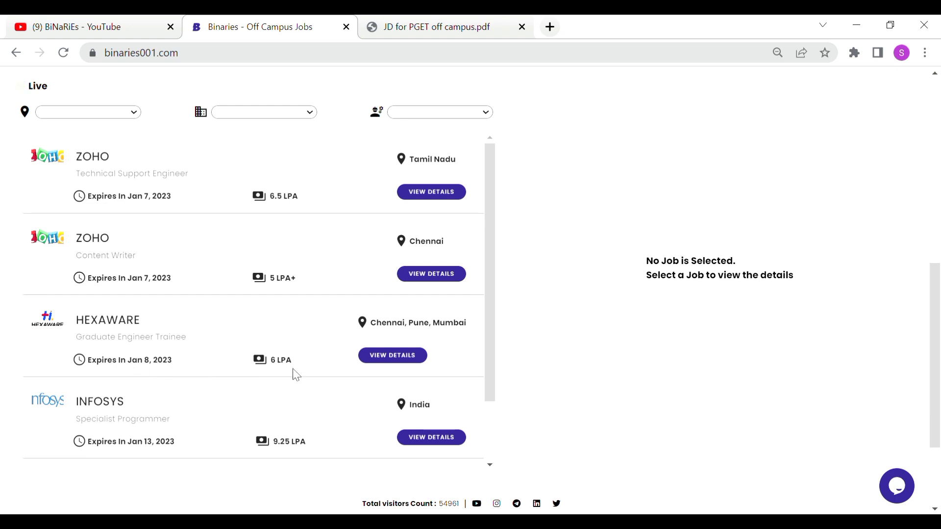
{"action": "mouse_move", "coordinate": [400, 347]}
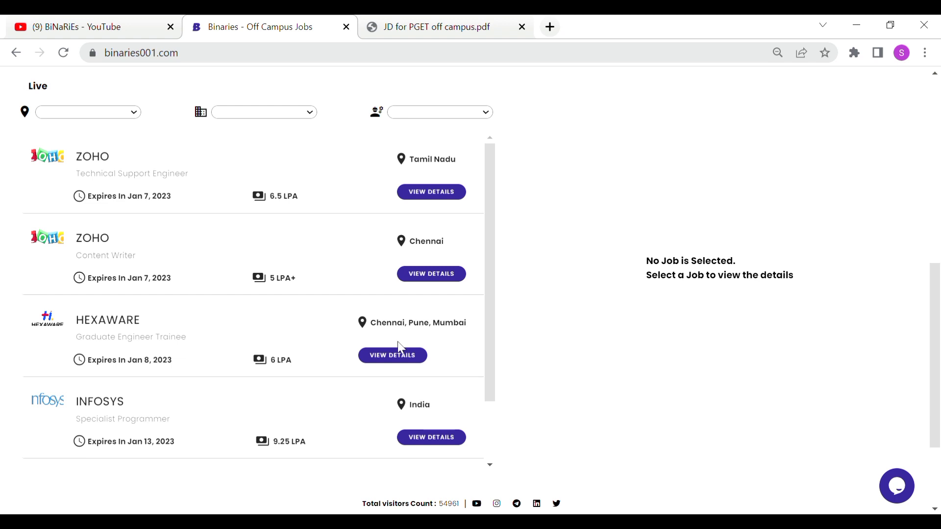
{"action": "mouse_move", "coordinate": [391, 336]}
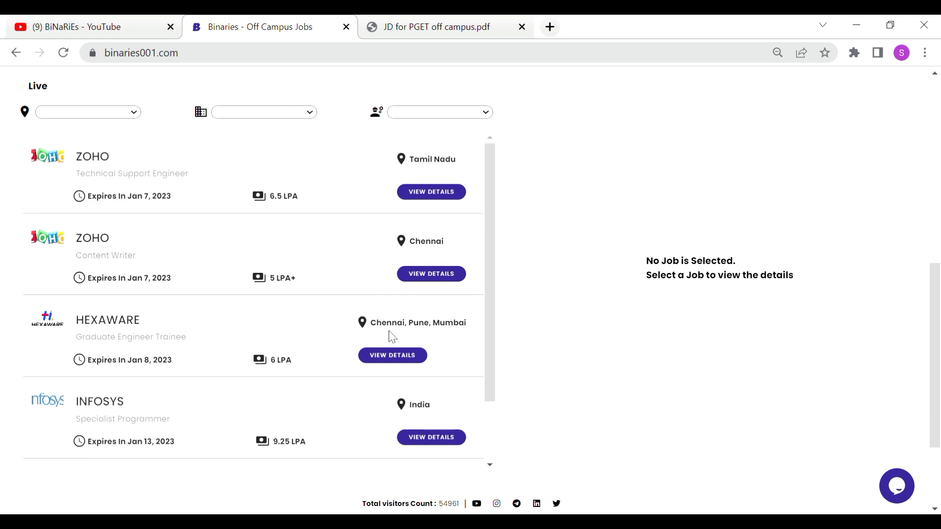
{"action": "mouse_move", "coordinate": [423, 366]}
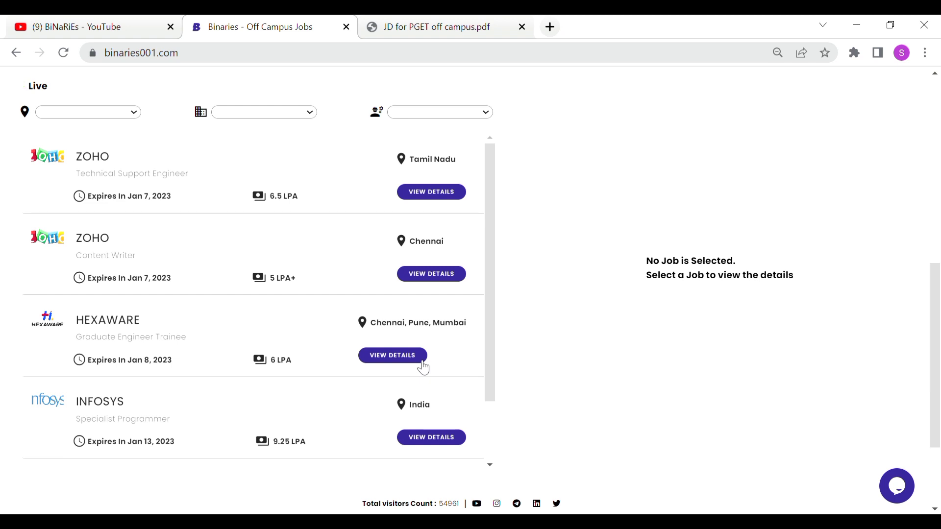
{"action": "left_click", "coordinate": [392, 354]}
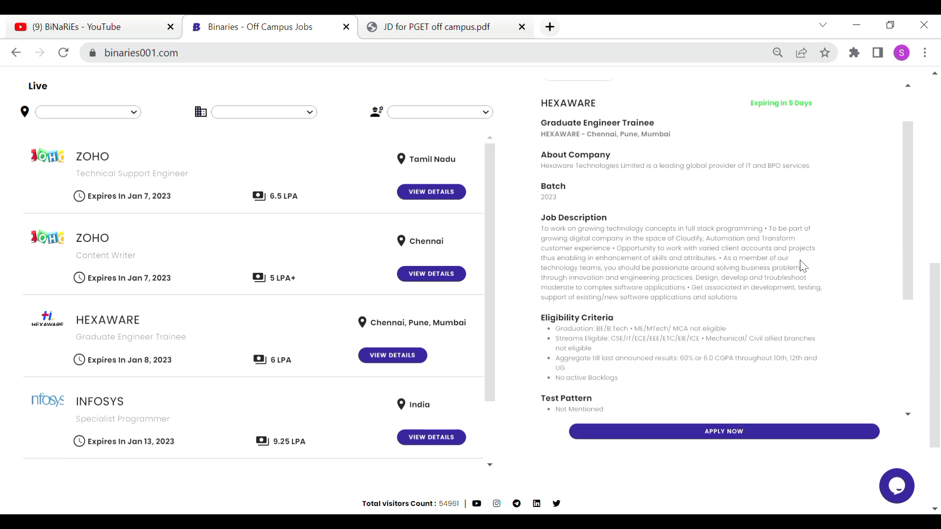
{"action": "mouse_move", "coordinate": [698, 184]}
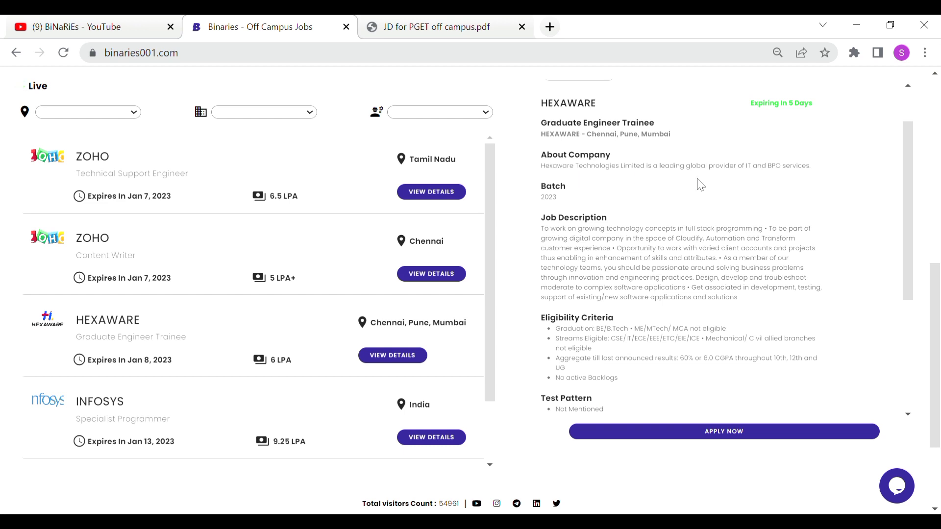
{"action": "scroll", "scroll_direction": "down", "scroll_amount": 3}
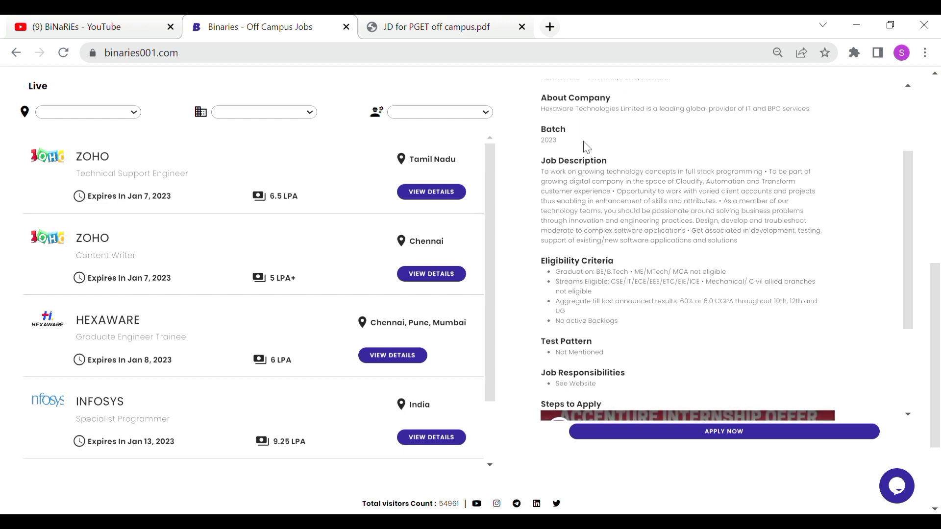
{"action": "mouse_move", "coordinate": [602, 206]}
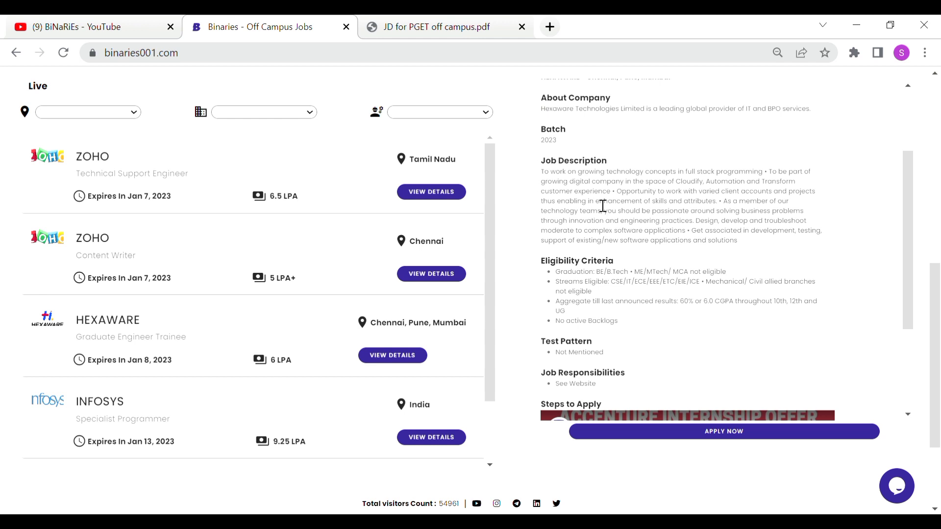
{"action": "mouse_move", "coordinate": [556, 200]}
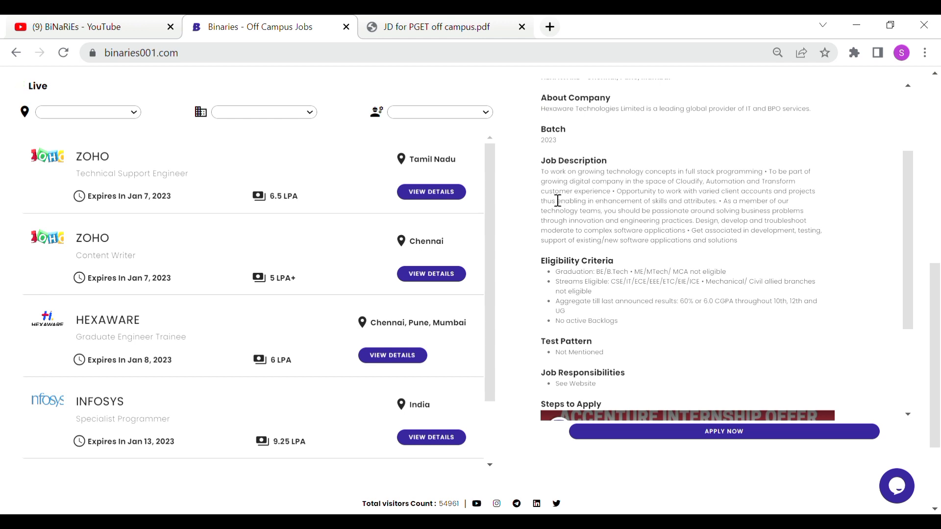
{"action": "mouse_move", "coordinate": [641, 194]}
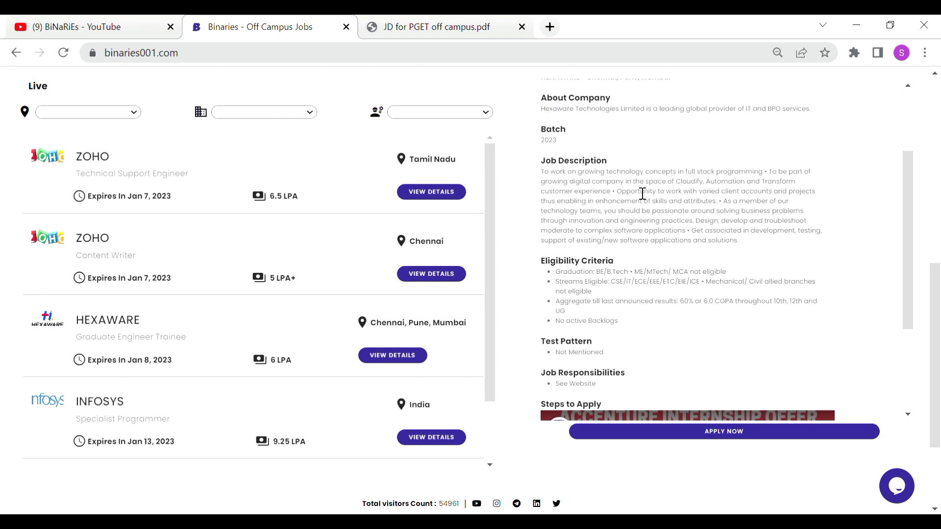
{"action": "mouse_move", "coordinate": [774, 189]}
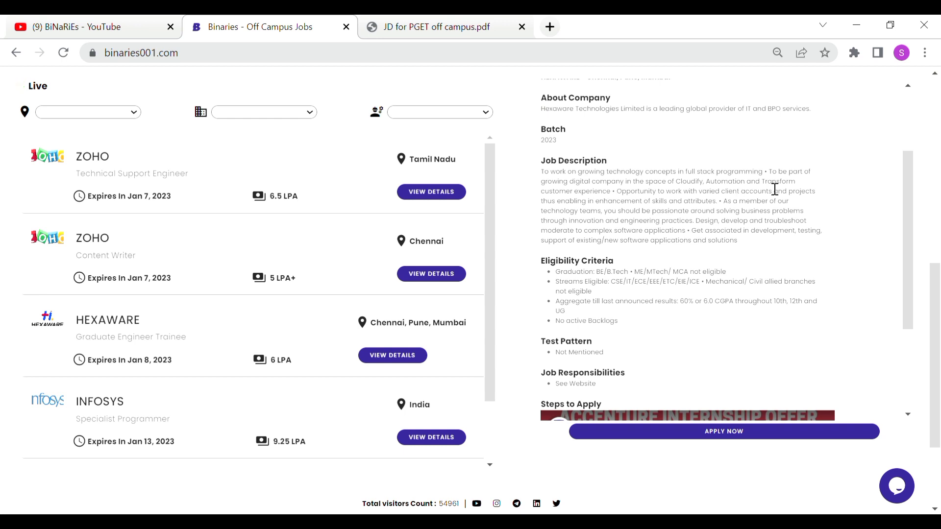
{"action": "mouse_move", "coordinate": [623, 206]}
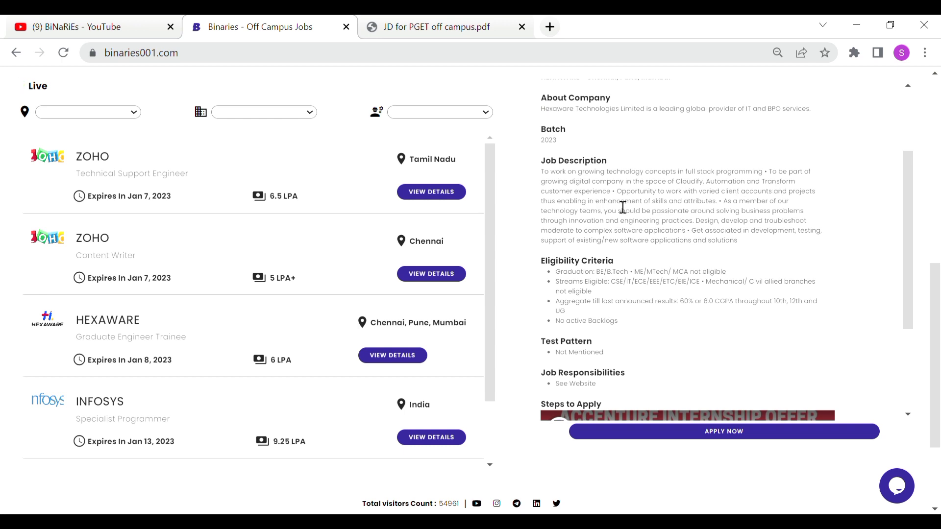
{"action": "mouse_move", "coordinate": [729, 203]}
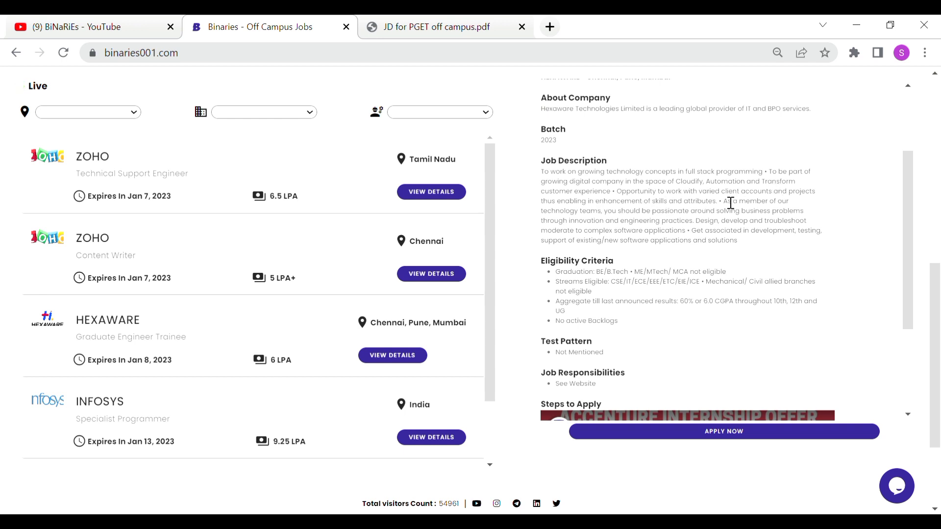
{"action": "mouse_move", "coordinate": [626, 206]}
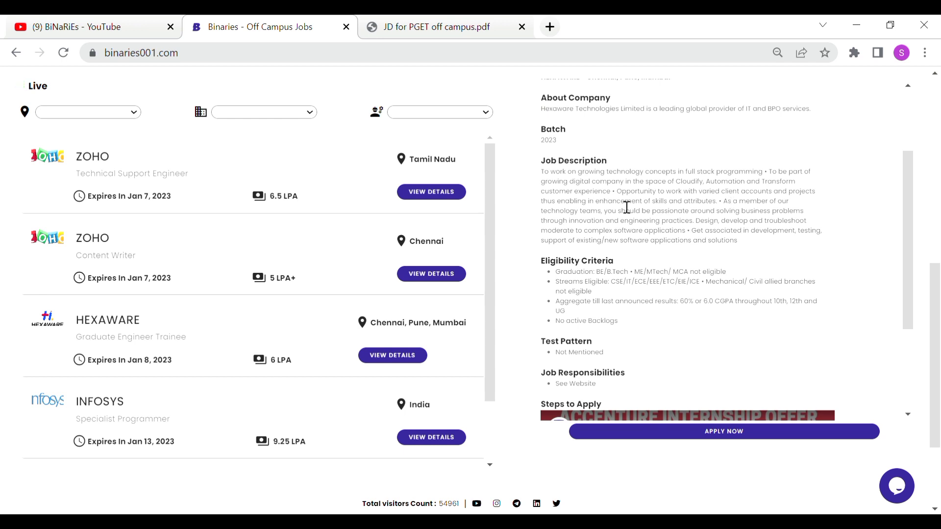
{"action": "mouse_move", "coordinate": [714, 215]}
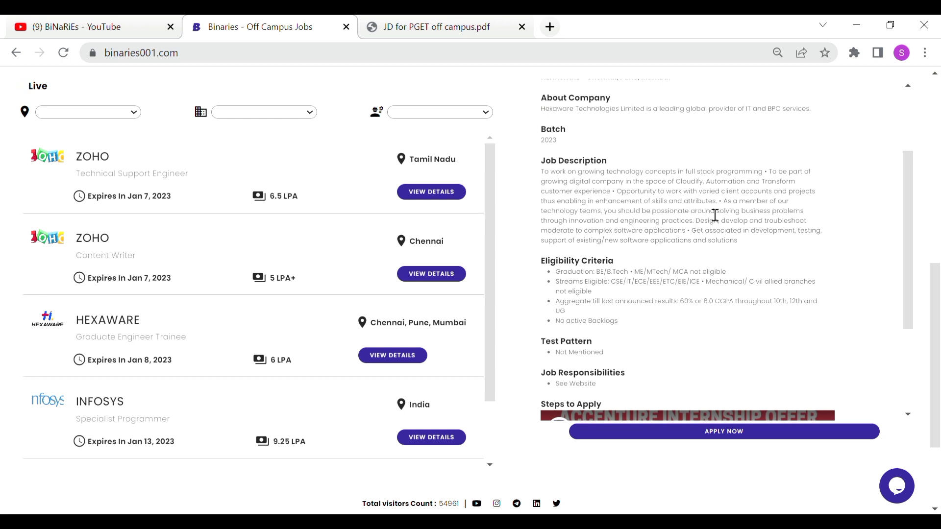
{"action": "mouse_move", "coordinate": [630, 222]}
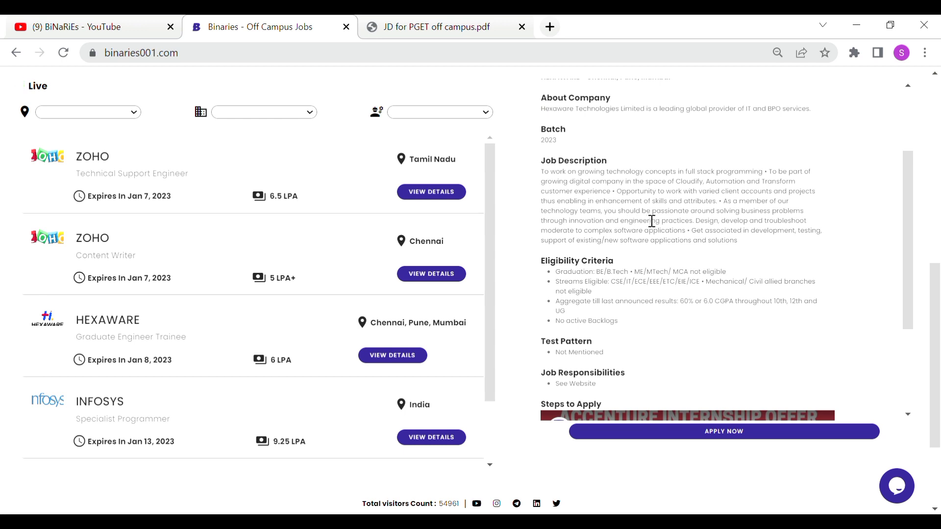
{"action": "mouse_move", "coordinate": [746, 218]}
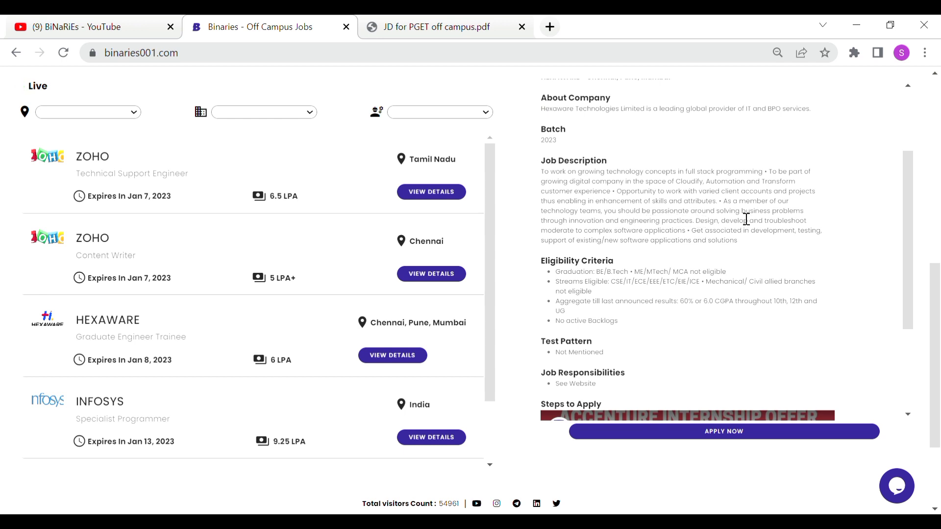
{"action": "mouse_move", "coordinate": [619, 226]}
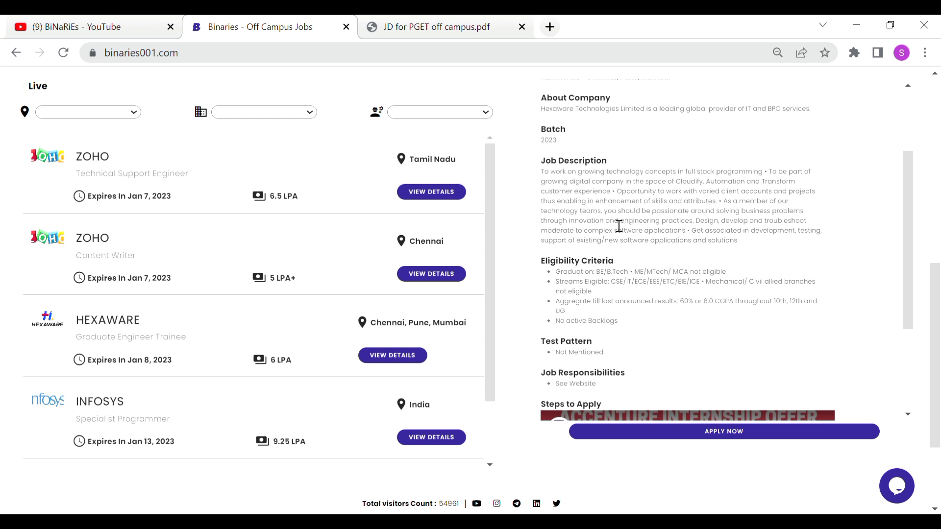
{"action": "mouse_move", "coordinate": [695, 229]}
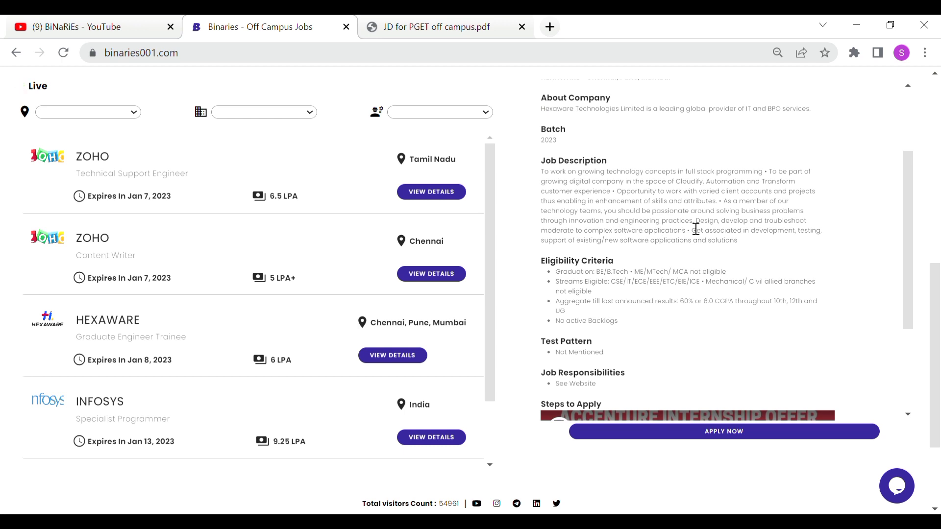
{"action": "mouse_move", "coordinate": [651, 248]}
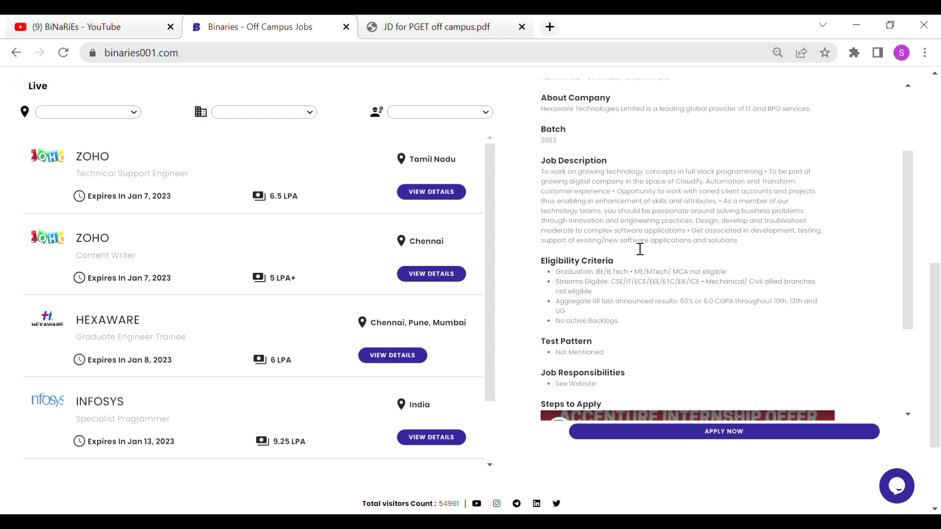
{"action": "mouse_move", "coordinate": [771, 250]}
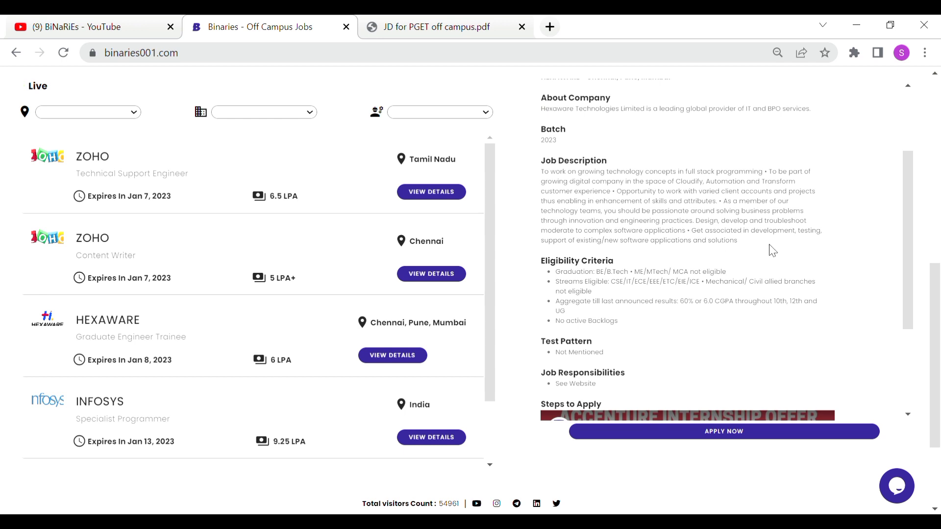
{"action": "mouse_move", "coordinate": [648, 260]}
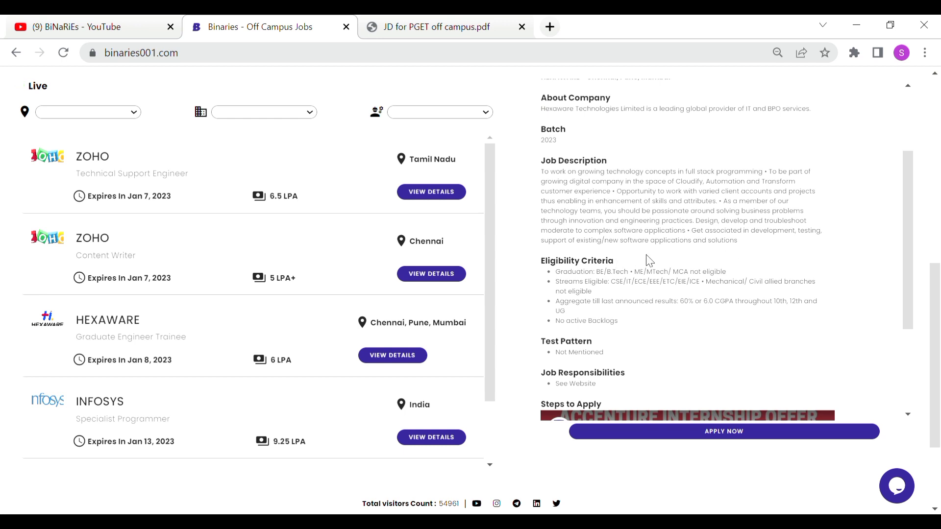
{"action": "mouse_move", "coordinate": [659, 261]}
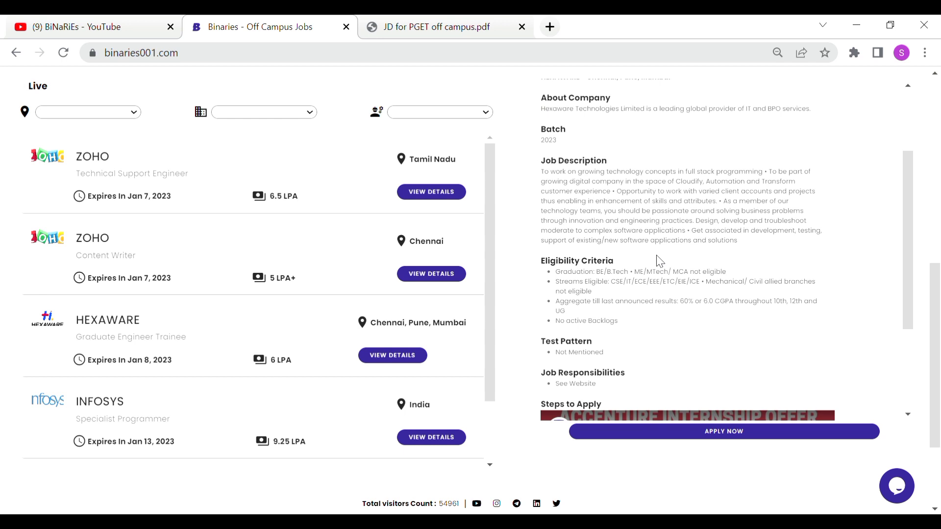
Step: Scroll the Hexaware details down to Job Responsibilities and the Steps to Apply tutorial video
{"action": "scroll", "scroll_direction": "down", "scroll_amount": 3}
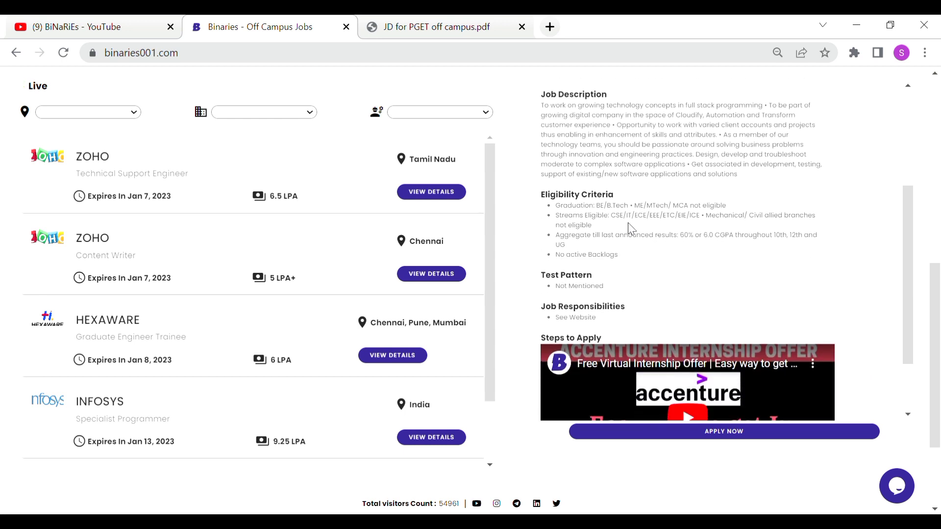
{"action": "mouse_move", "coordinate": [619, 223]}
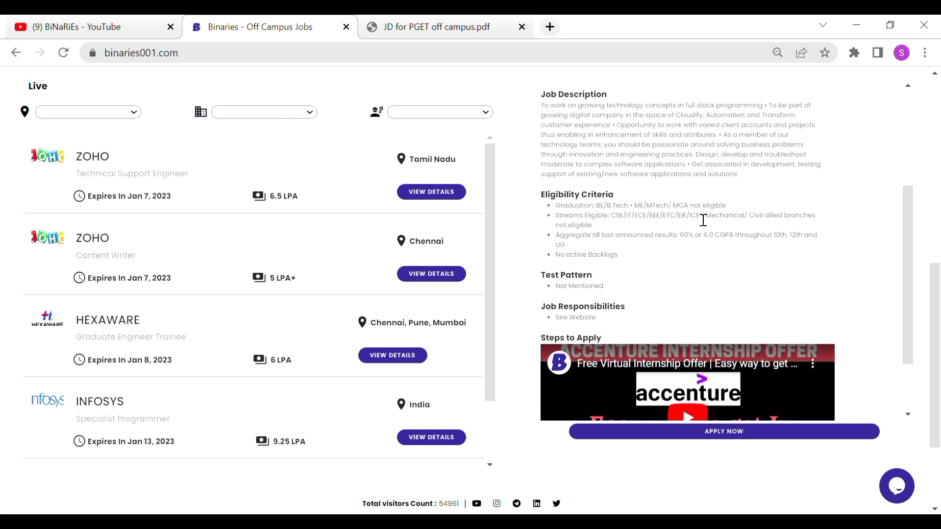
{"action": "mouse_move", "coordinate": [642, 231]}
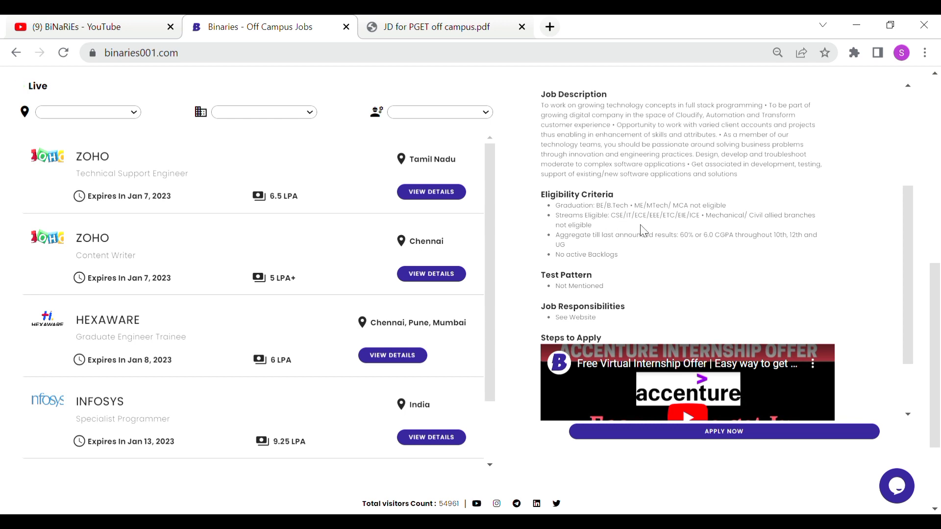
{"action": "mouse_move", "coordinate": [702, 223]}
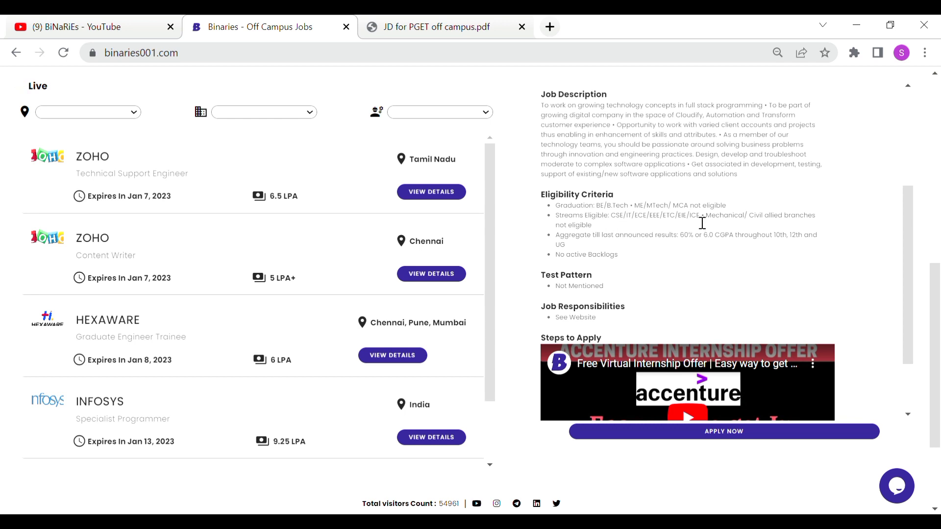
{"action": "mouse_move", "coordinate": [710, 232]}
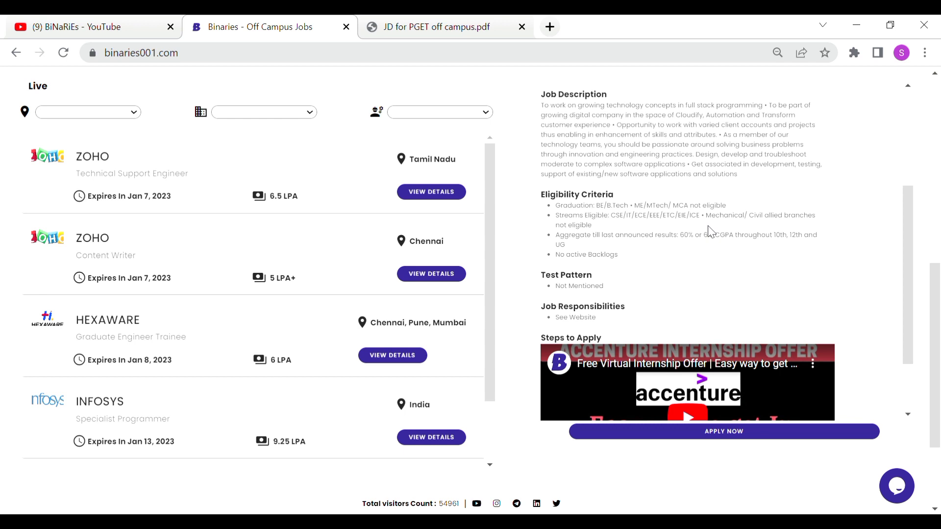
{"action": "mouse_move", "coordinate": [747, 231]}
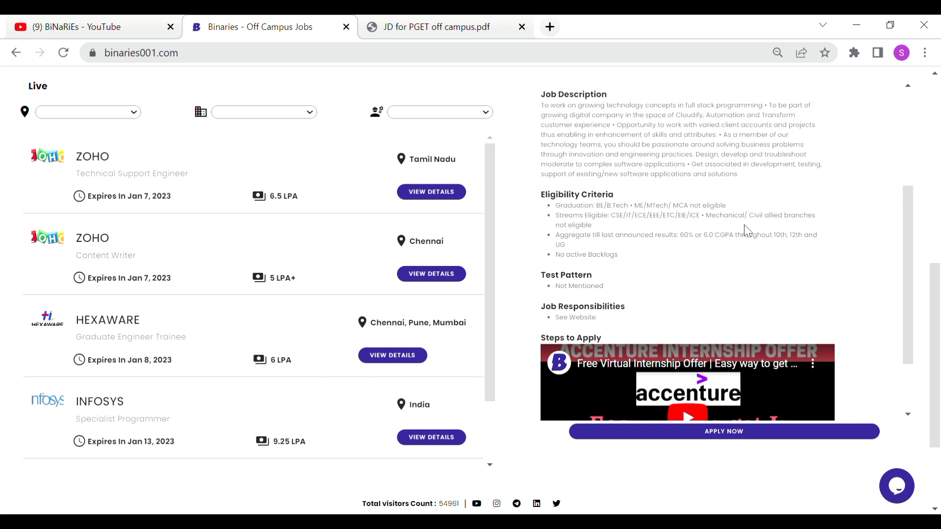
{"action": "mouse_move", "coordinate": [707, 252]}
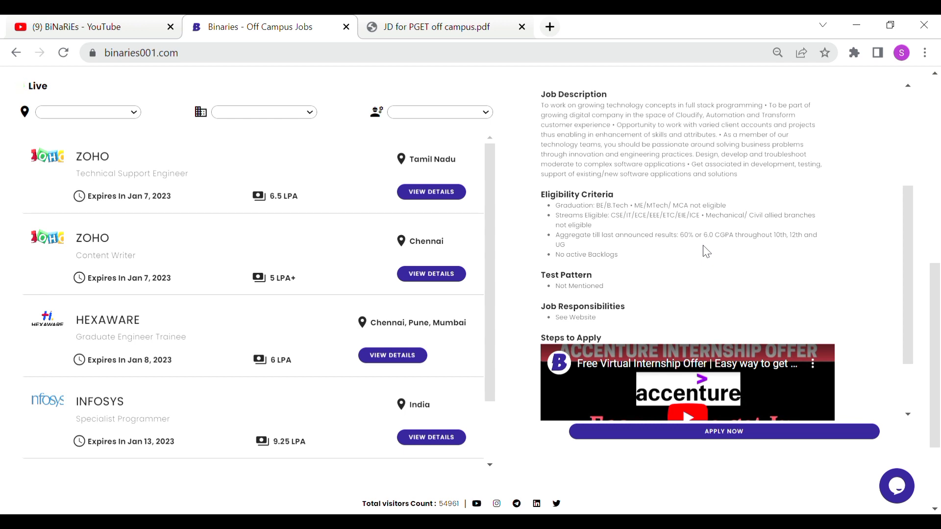
{"action": "mouse_move", "coordinate": [614, 267]}
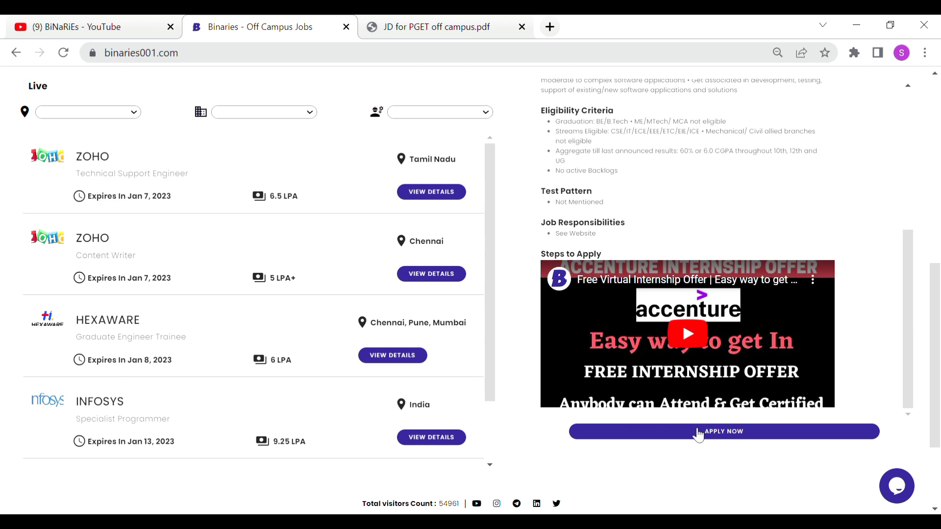
Step: Open Superset's Hexaware PGET-Open Hiring 2023 registration via Apply Now, review CTC and description, then return to BiNaRiEs YouTube videos
{"action": "left_click", "coordinate": [723, 431]}
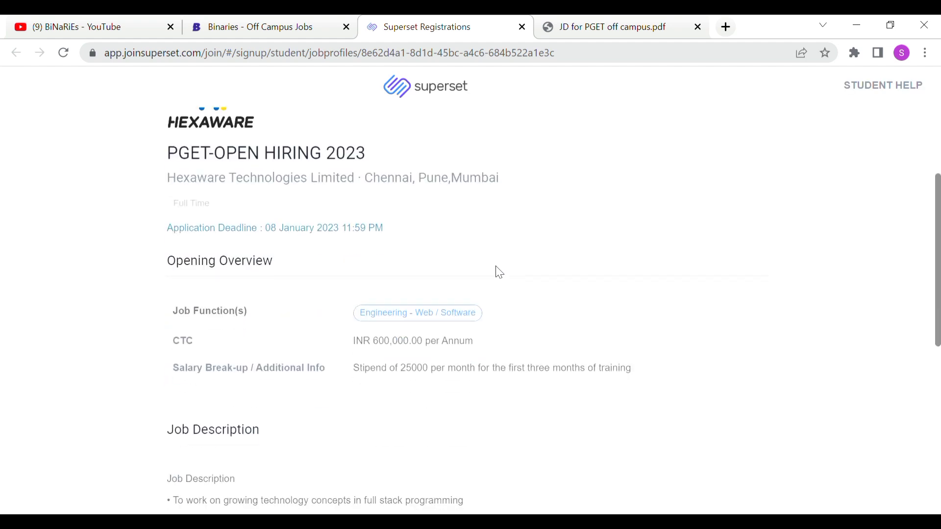
{"action": "mouse_move", "coordinate": [229, 177]}
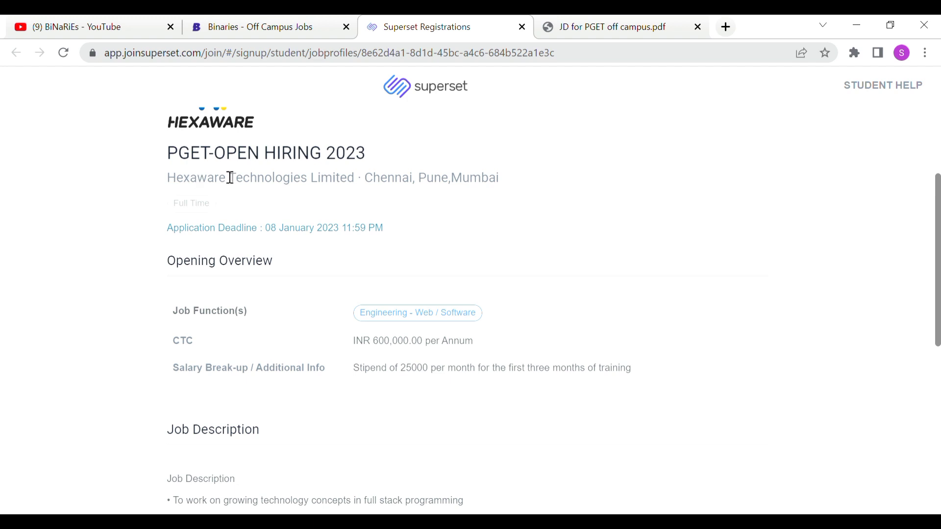
{"action": "mouse_move", "coordinate": [290, 178]}
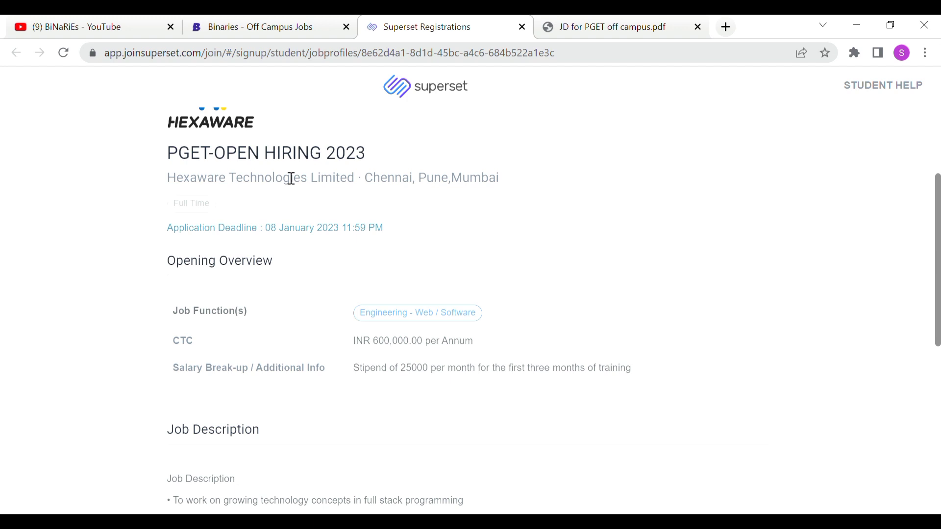
{"action": "mouse_move", "coordinate": [292, 245]}
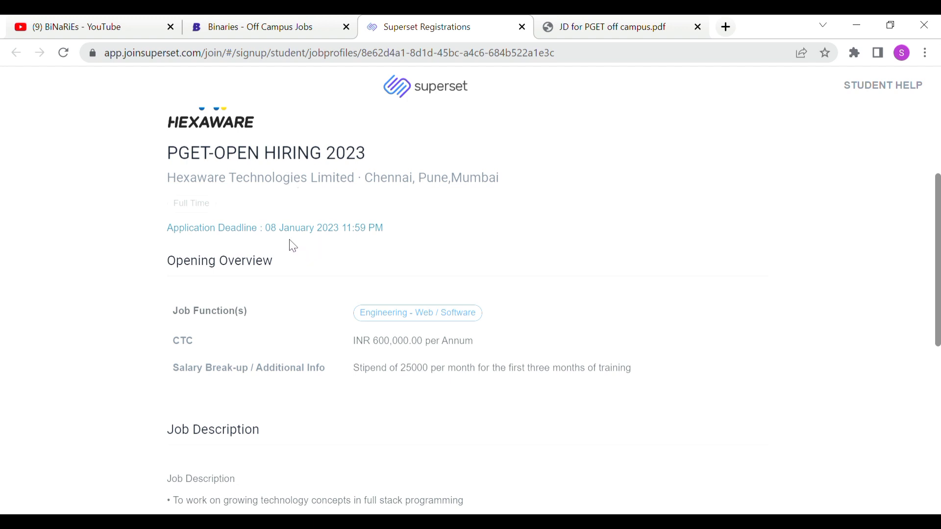
{"action": "scroll", "scroll_direction": "down", "scroll_amount": 3}
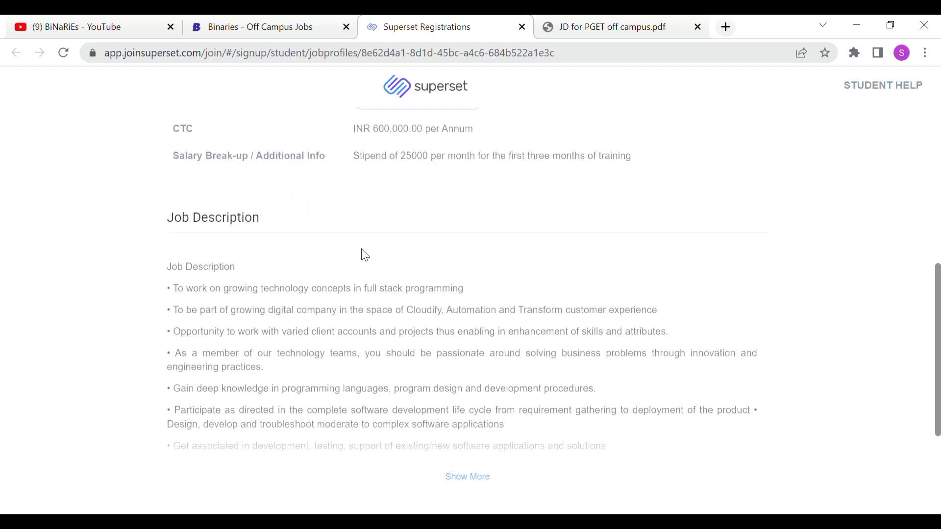
{"action": "scroll", "scroll_direction": "down", "scroll_amount": 3}
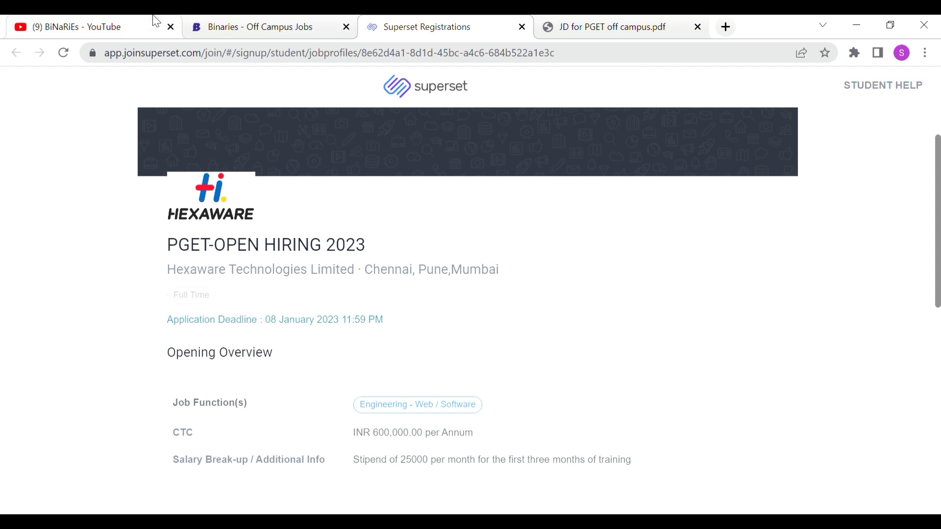
{"action": "left_click", "coordinate": [84, 26]}
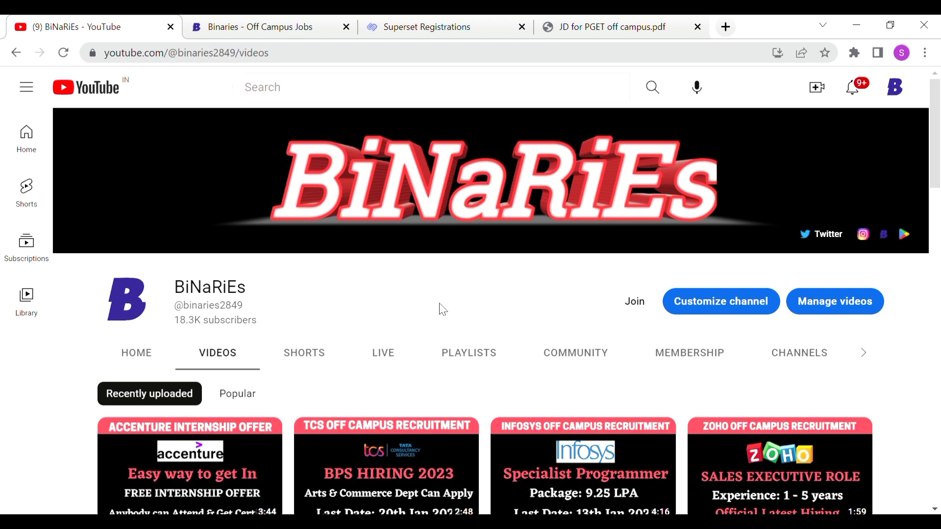